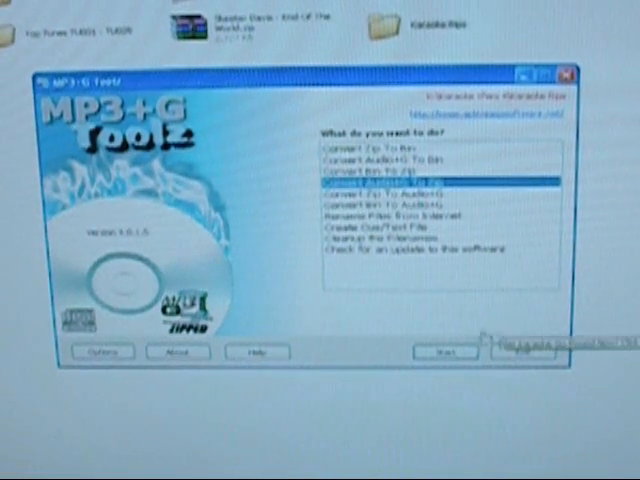
Run the audio+G to zip conversion until both progress bars hit 100%, then exit MP3+G Toolz
{"action": "left_click", "coordinate": [443, 352]}
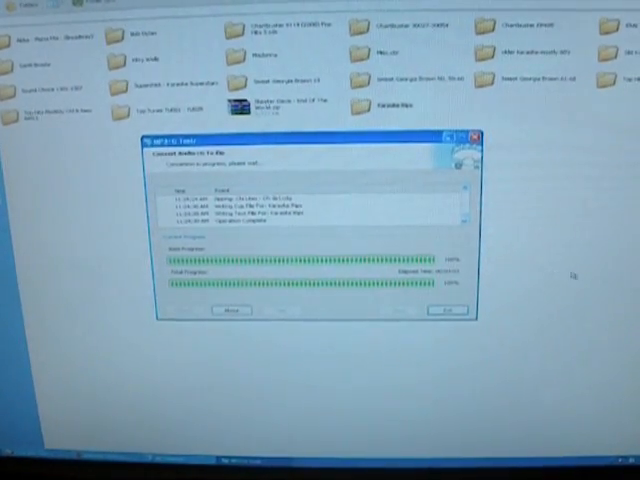
{"action": "left_click", "coordinate": [450, 313]}
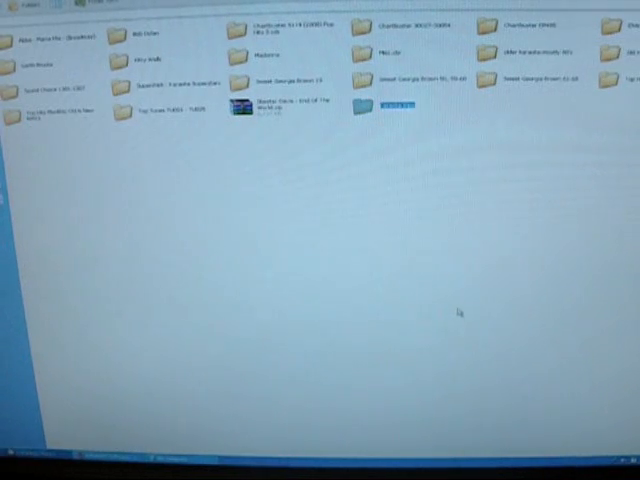